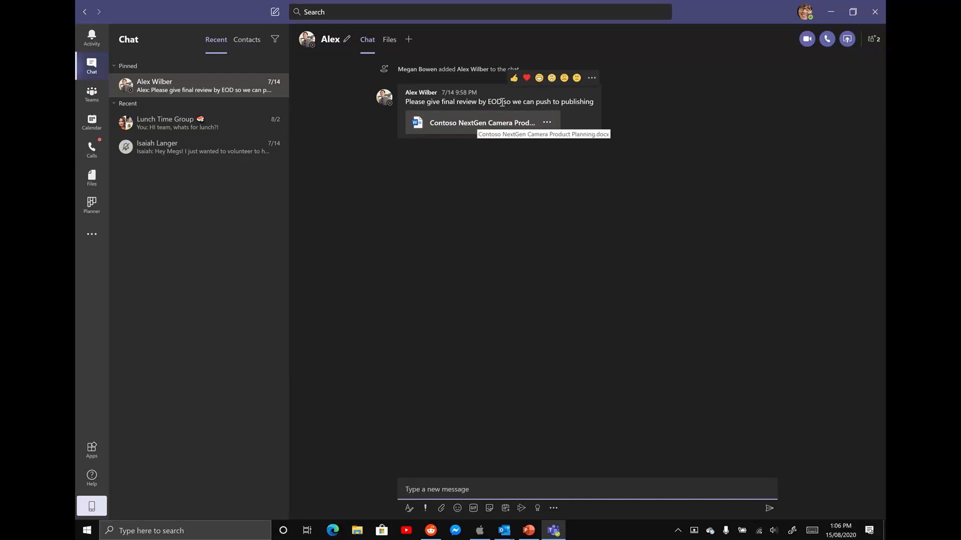
mouse_move(551, 78)
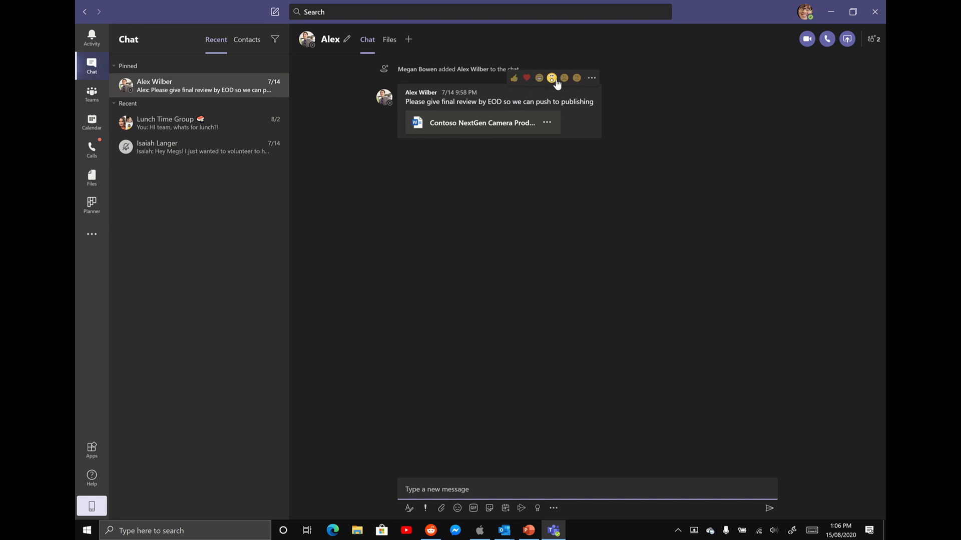
mouse_move(592, 79)
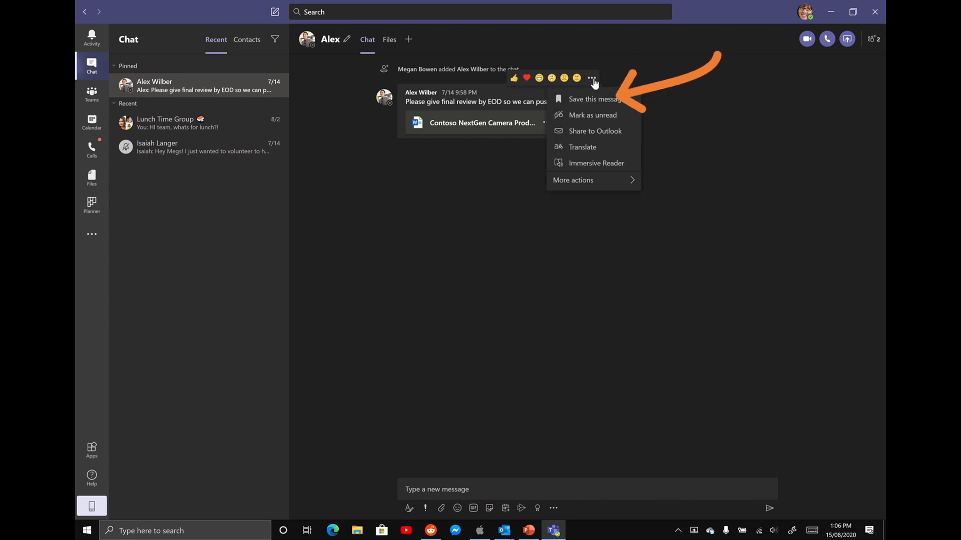
Save Alex Wilber's 'Please give final review by EOD' message from its More options menu
left_click(593, 99)
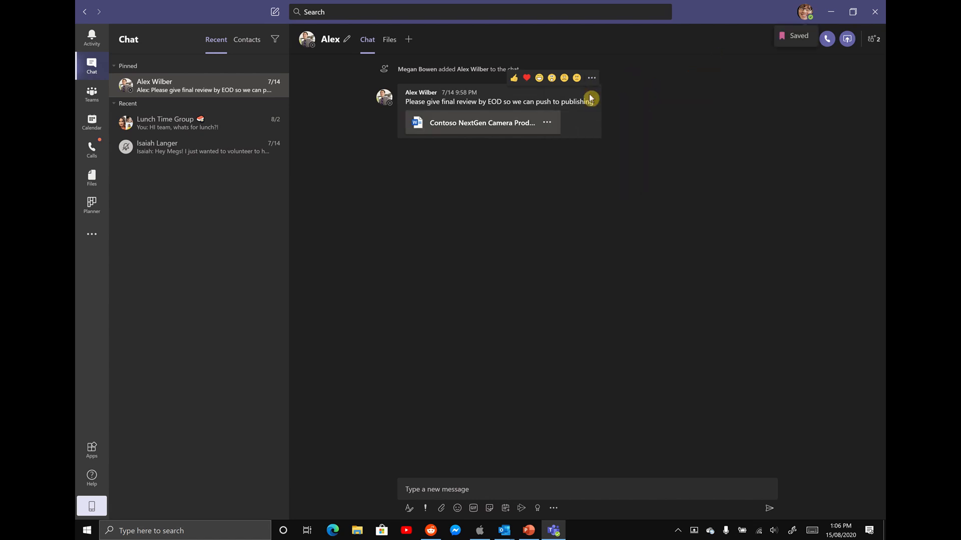
mouse_move(796, 52)
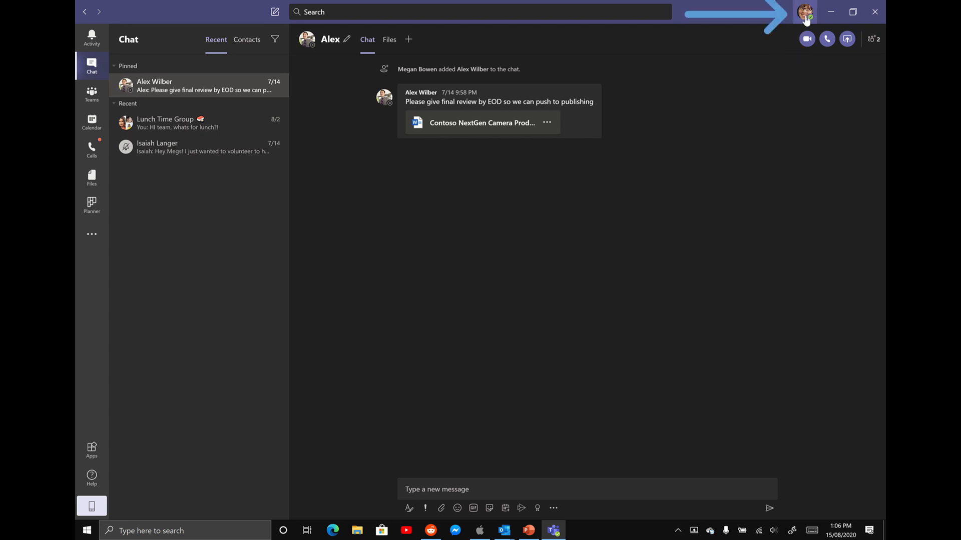
Open the account menu from the profile picture at the top right
left_click(805, 11)
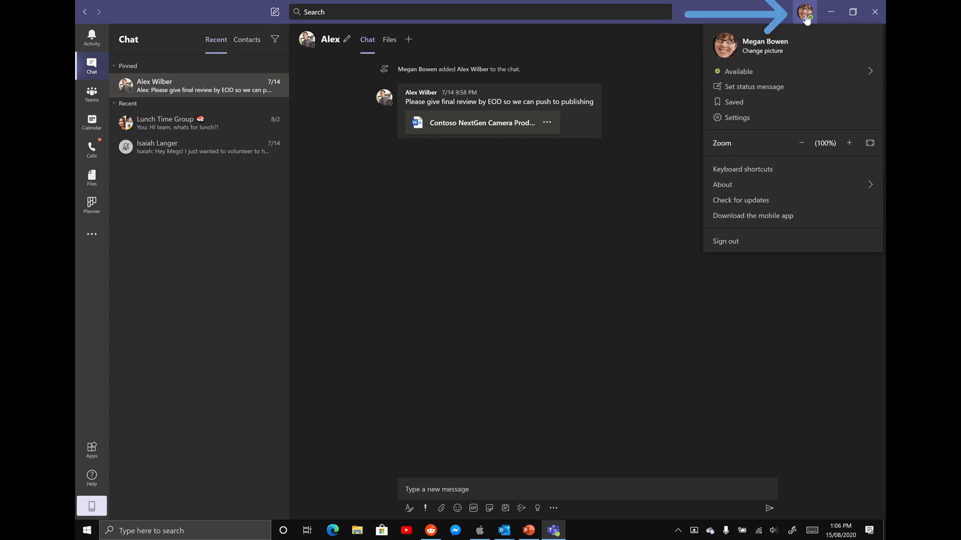
mouse_move(745, 102)
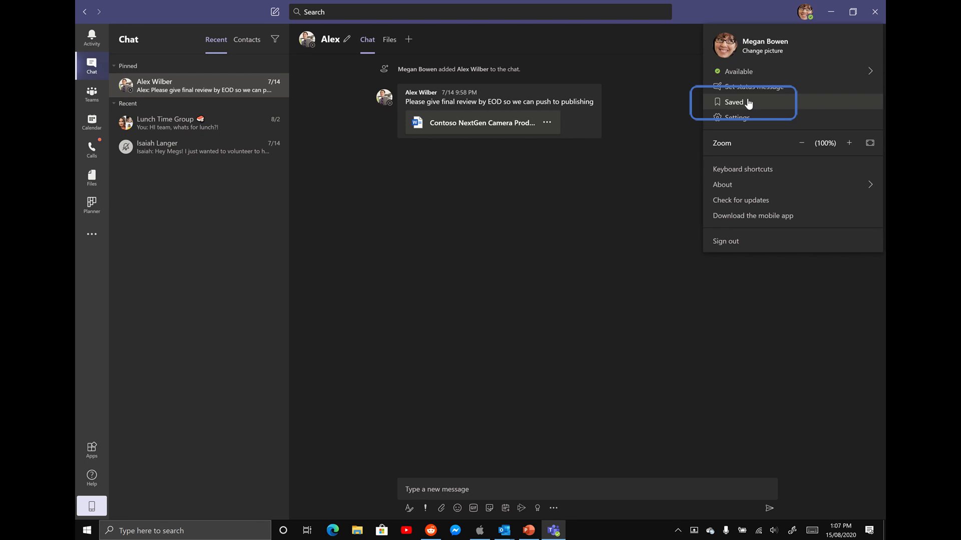
mouse_move(740, 109)
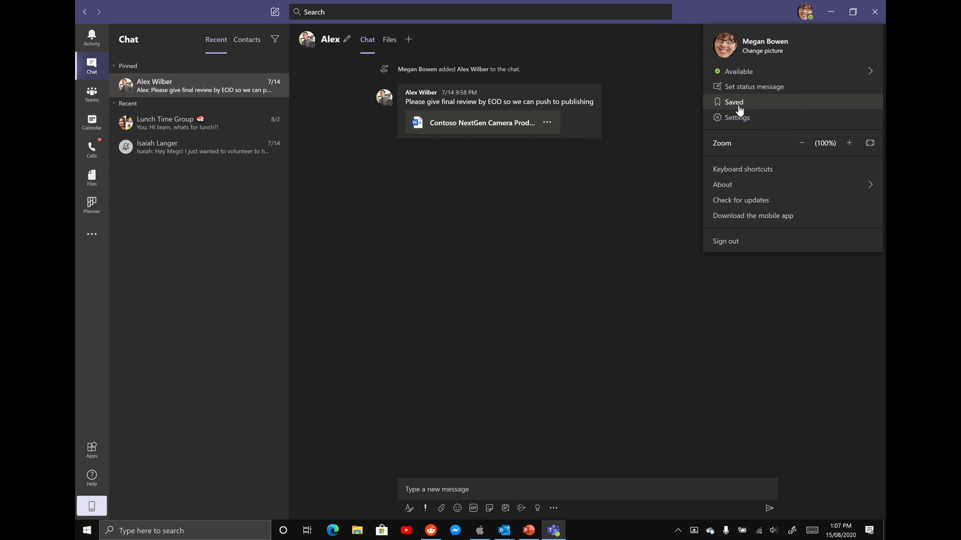
Open the Saved list, then Adele Vance's Mark 8 post and Alex Wilber's review request
left_click(732, 101)
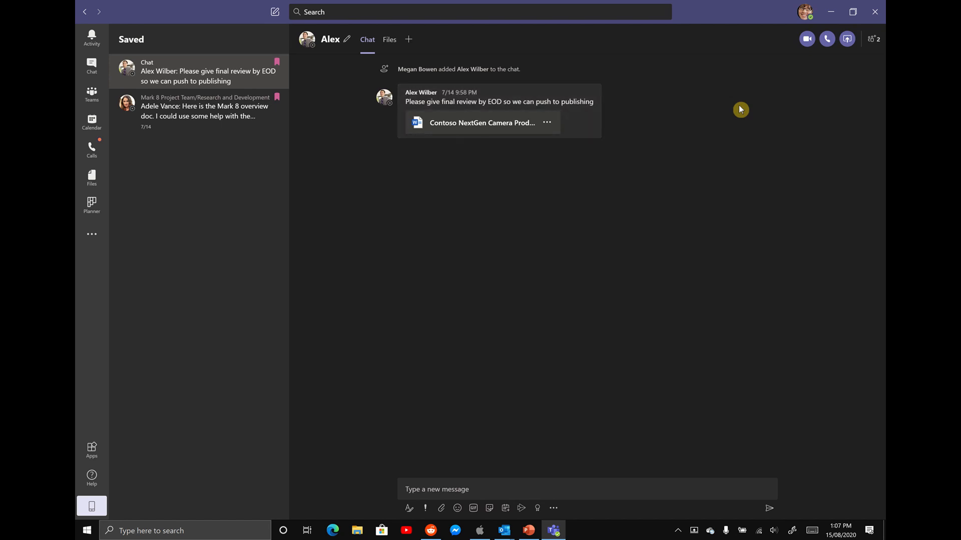
mouse_move(171, 119)
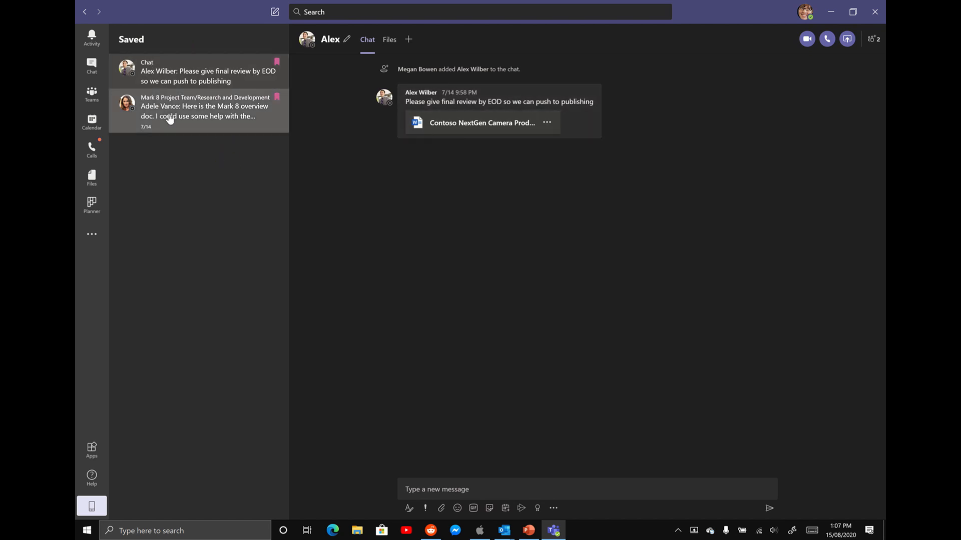
left_click(205, 110)
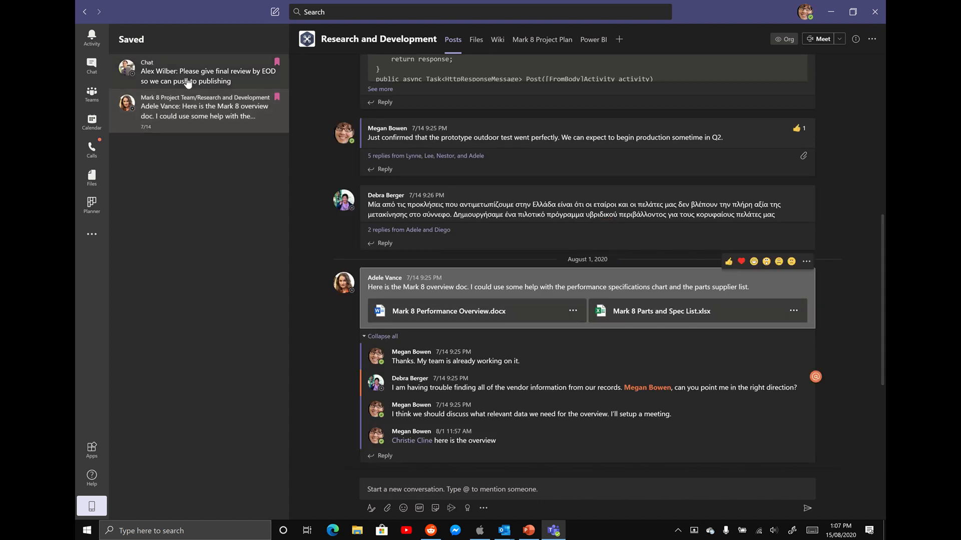
left_click(197, 72)
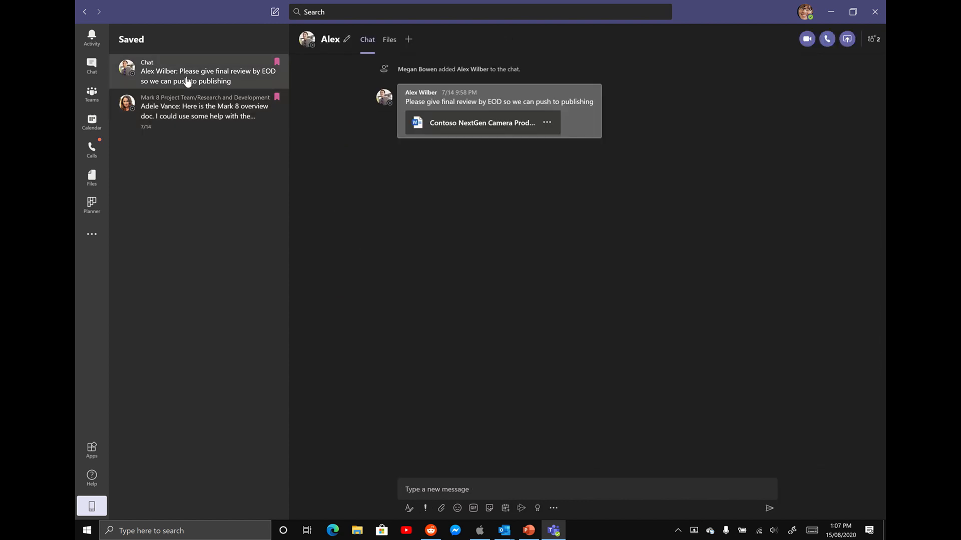